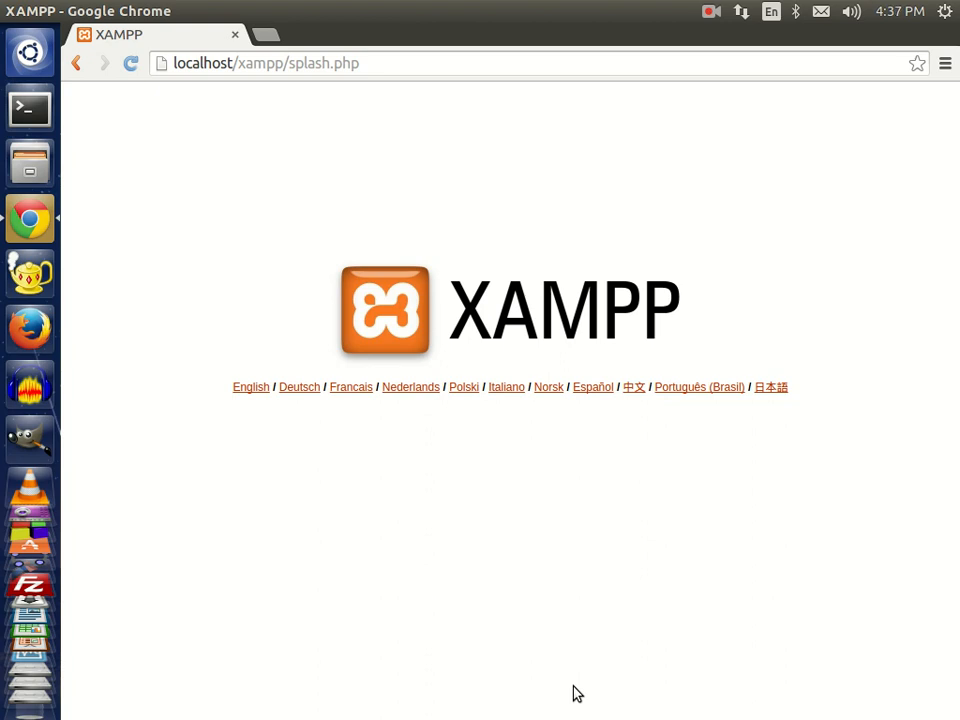
mouse_move(251, 389)
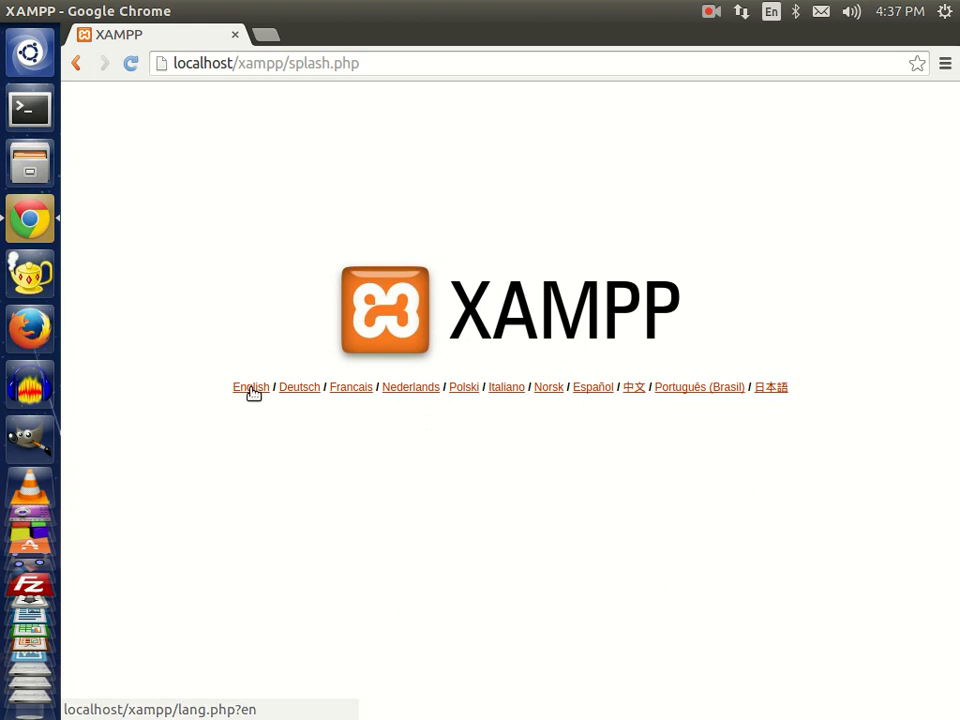
mouse_move(351, 387)
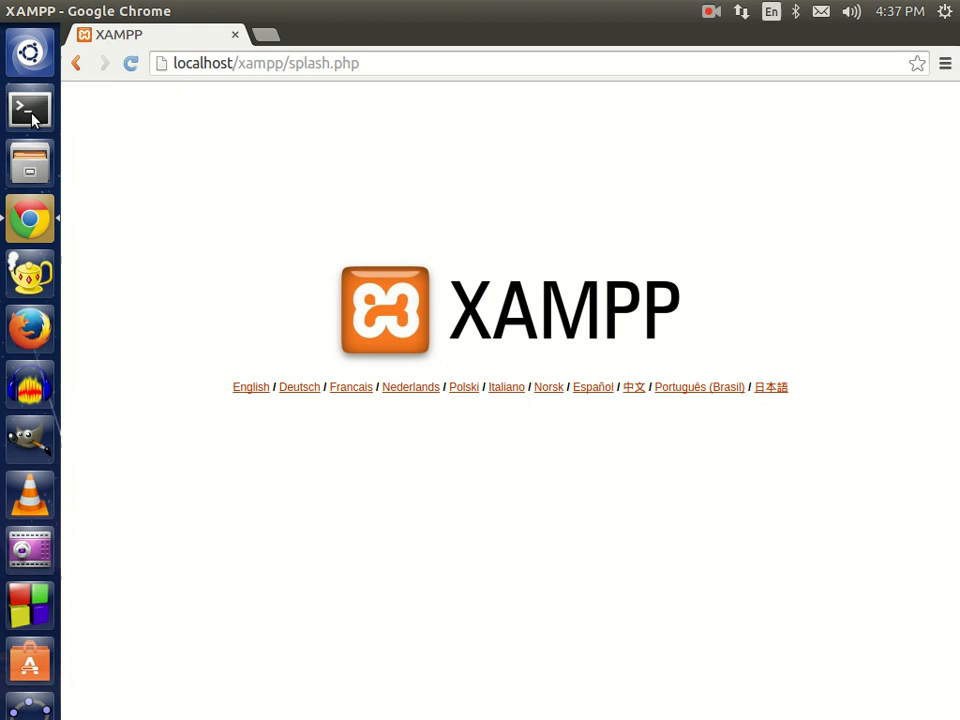
Step: Open a terminal in /opt/lampp/htdocs/xampp and list its files, including lang.tmp
click(29, 108)
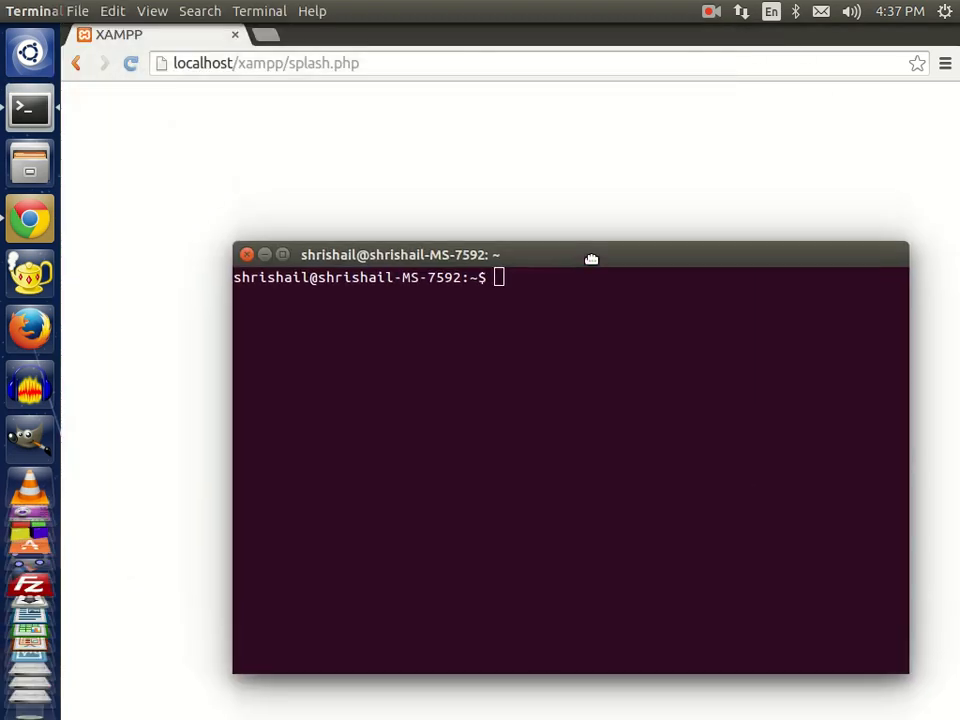
text(cd)
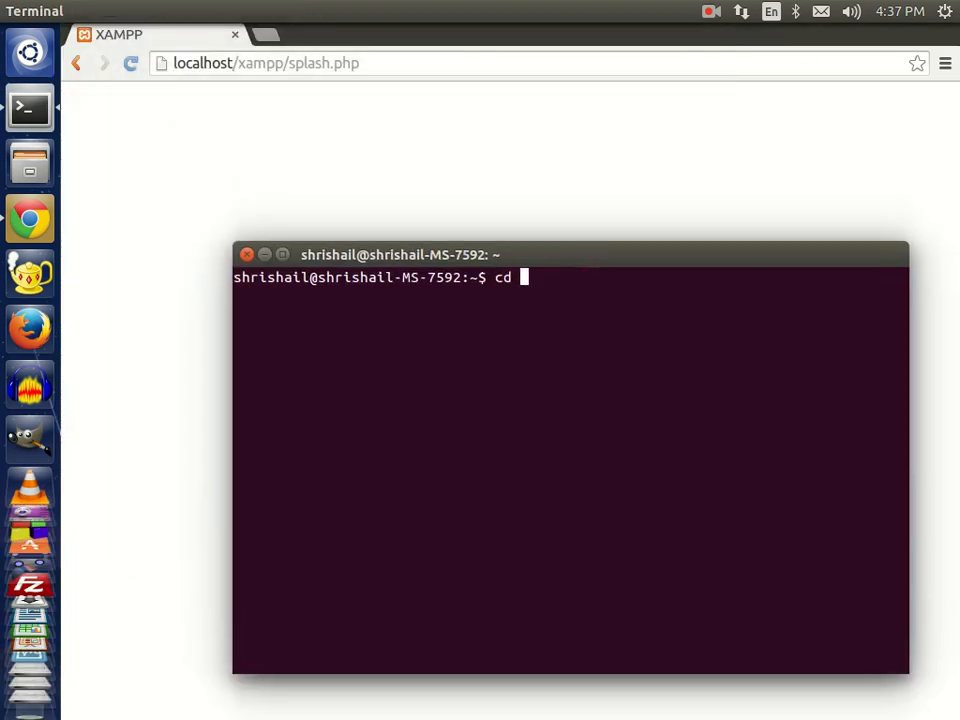
text(/opt/)
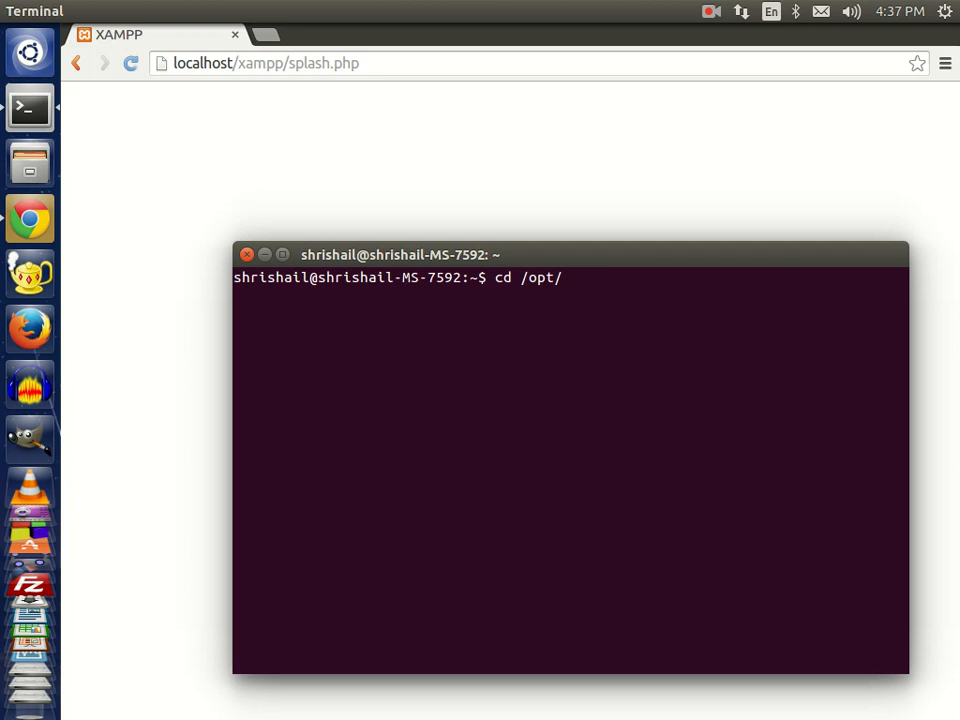
text(lampp/ht)
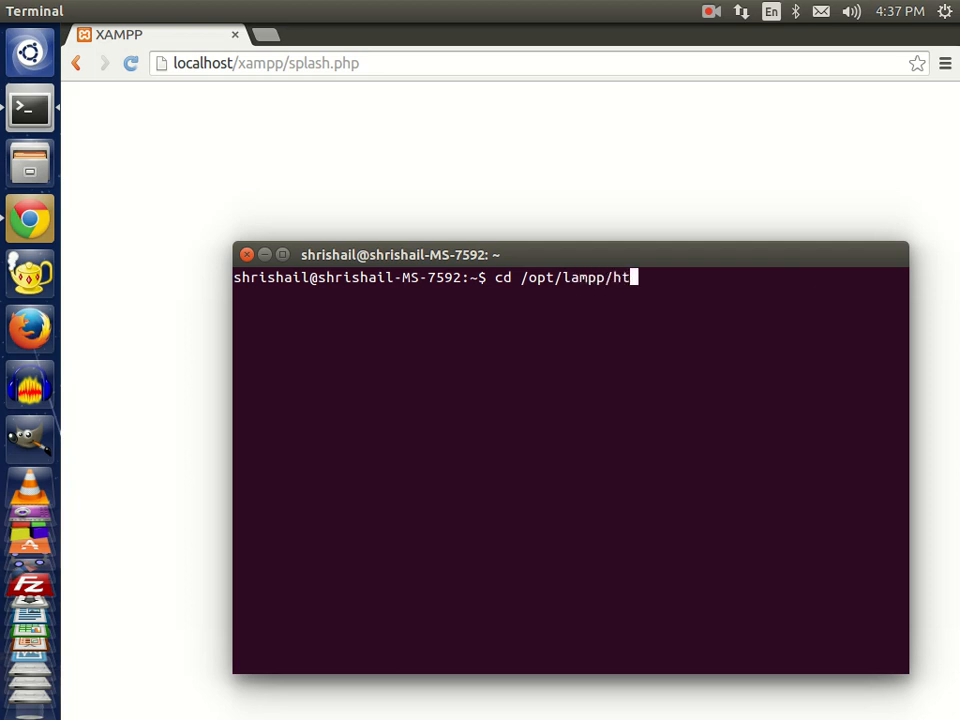
text(docs/xamp)
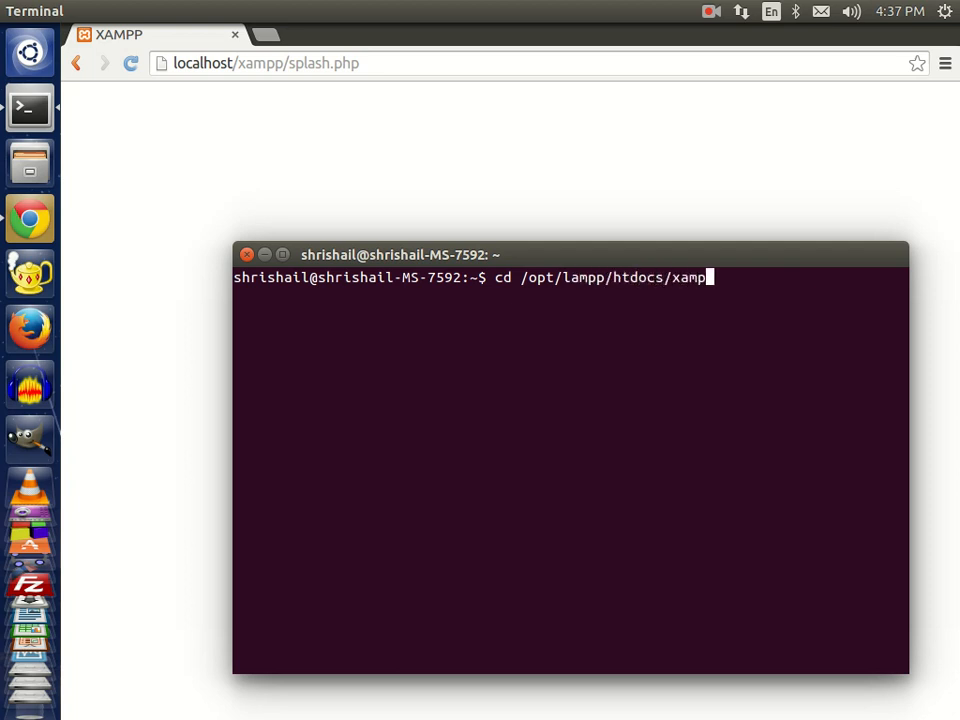
key(Return)
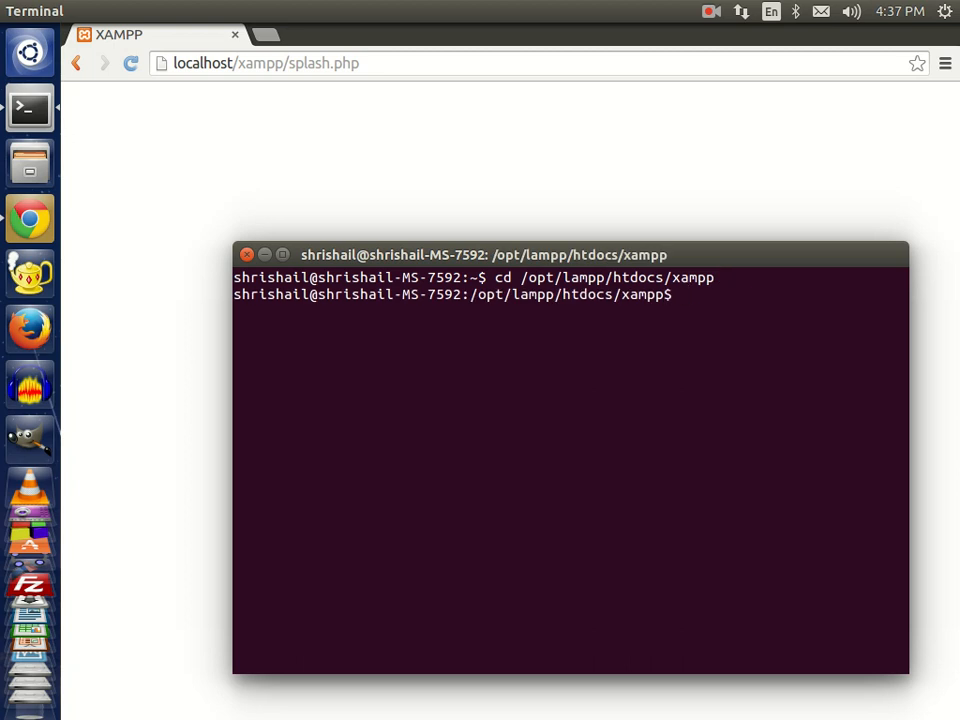
text(l)
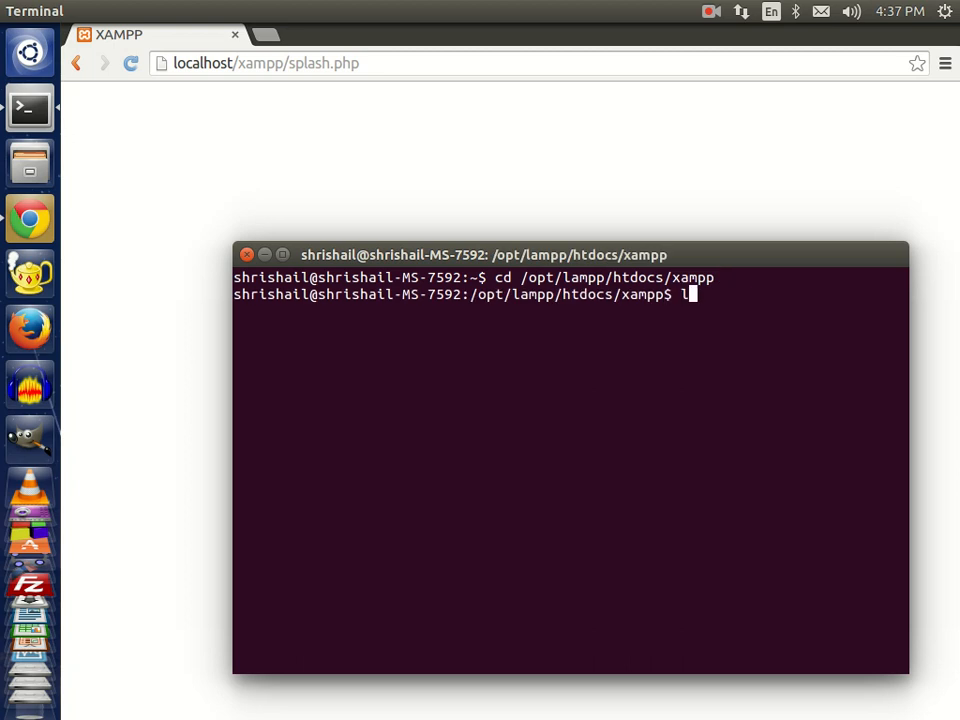
key(Return)
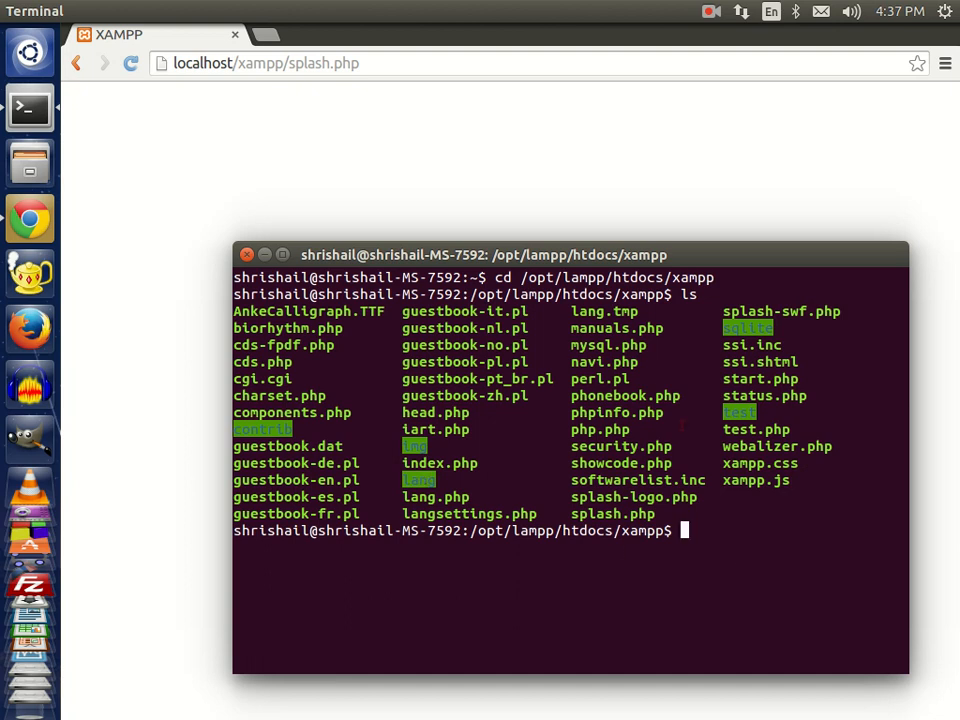
Step: Make nobody the owner of lang.tmp with sudo chown, supplying the administrator password
text(sudo)
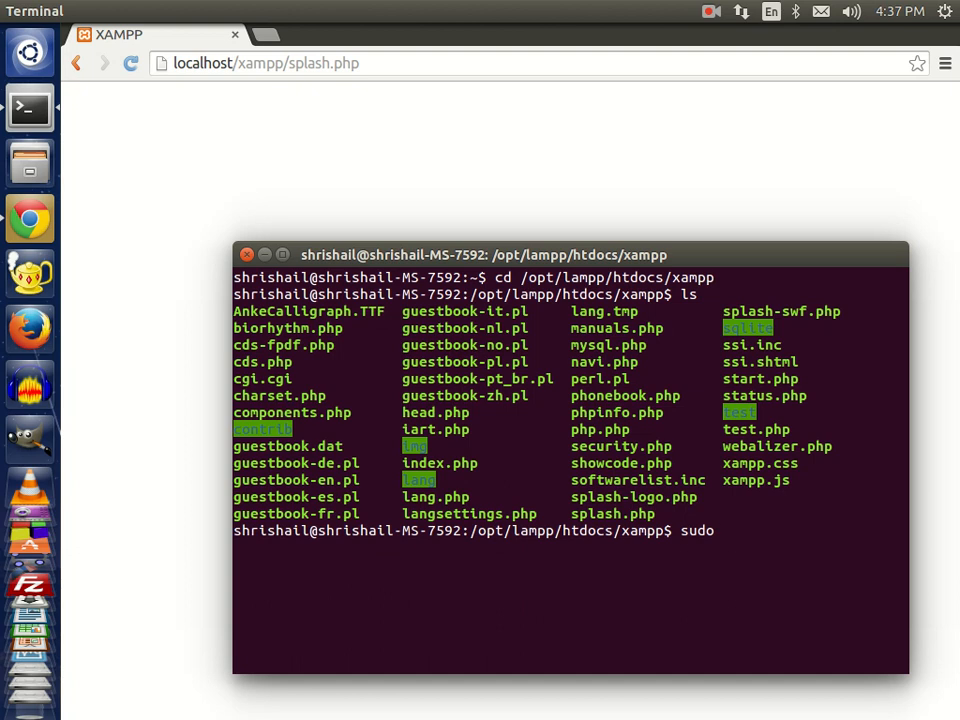
text(chown)
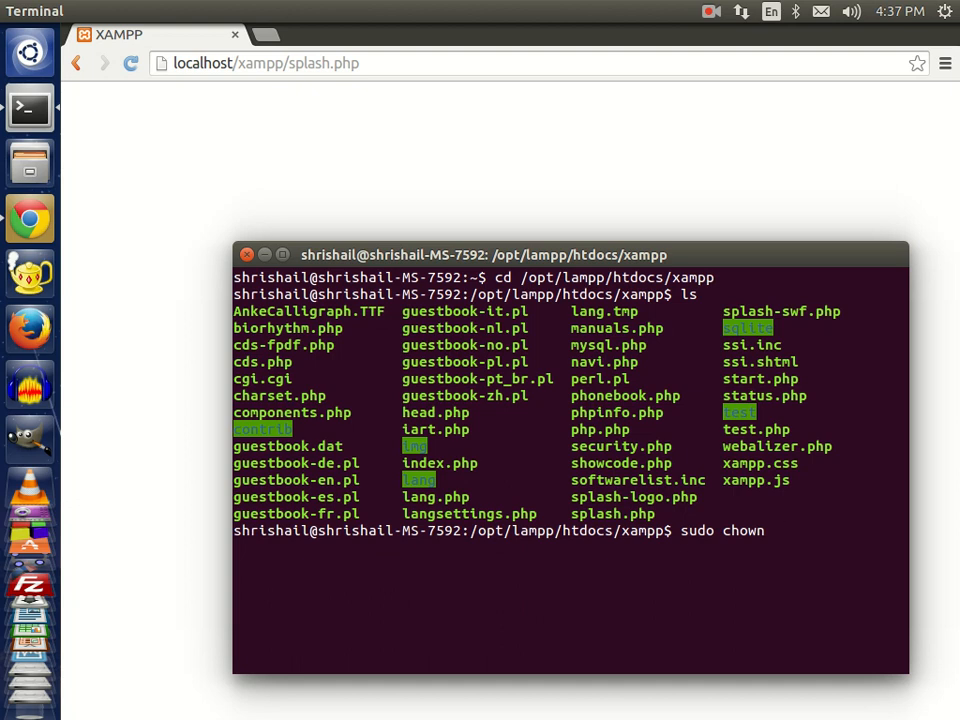
text(nobodty)
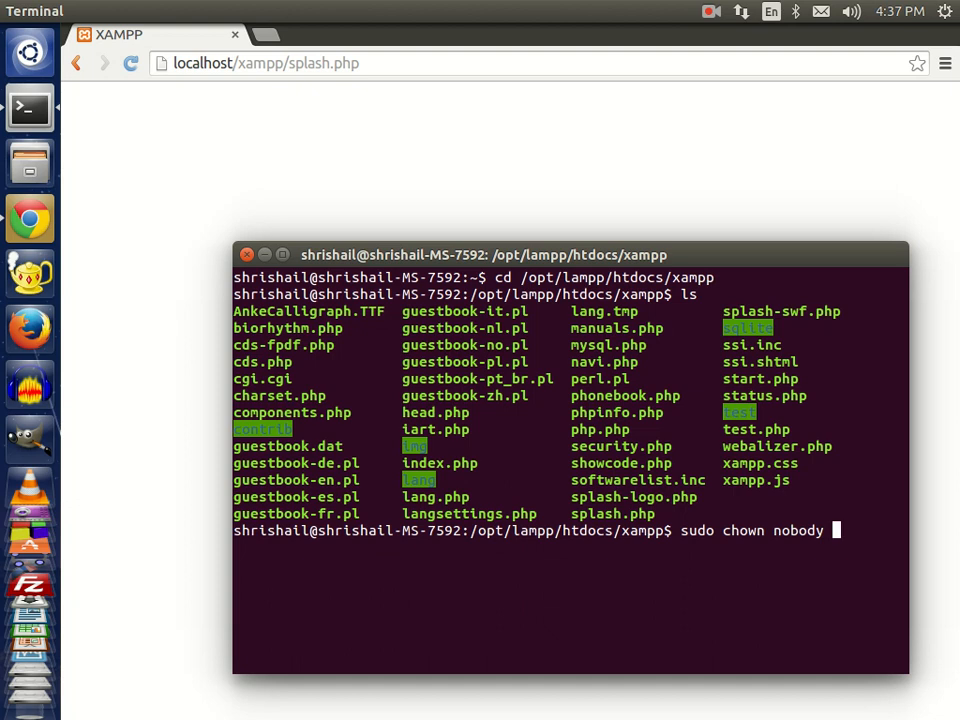
text(lan)
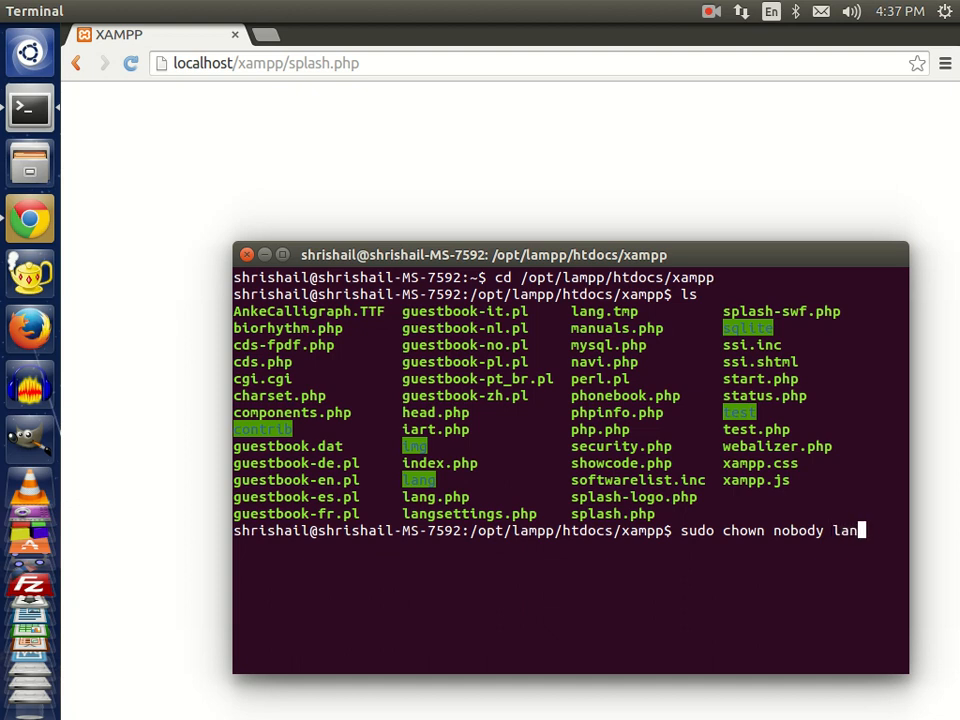
text(g.tmp)
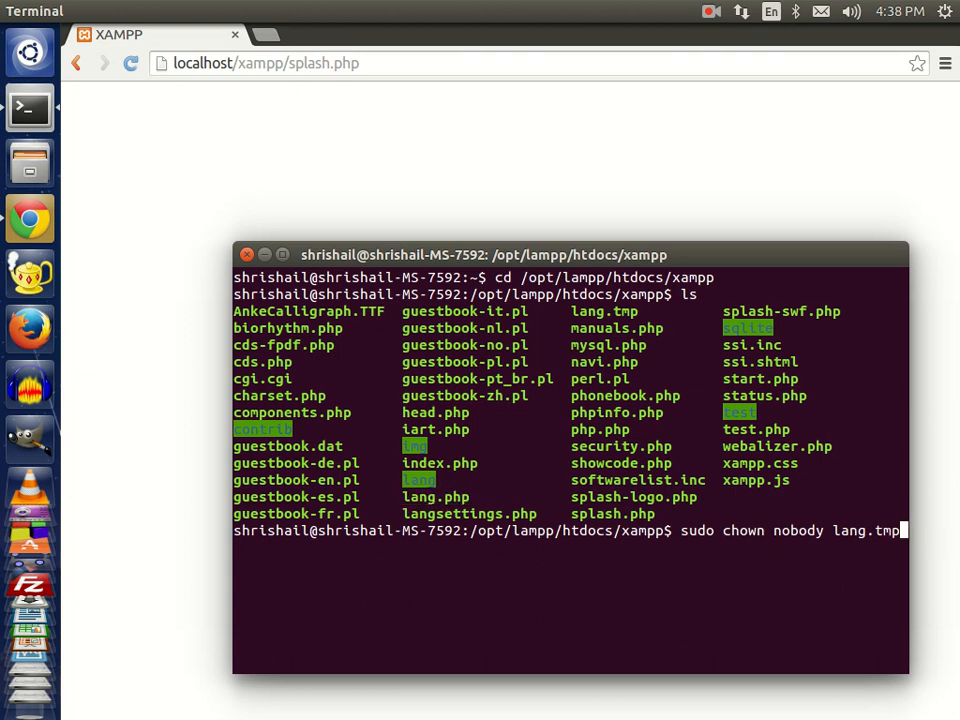
key(Return)
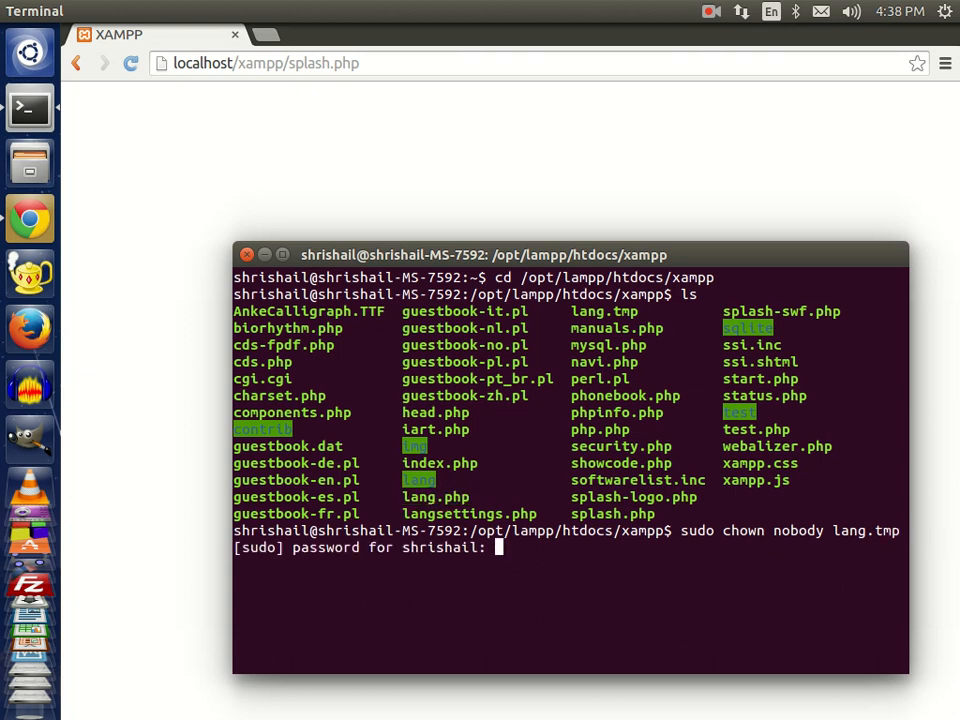
key(Return)
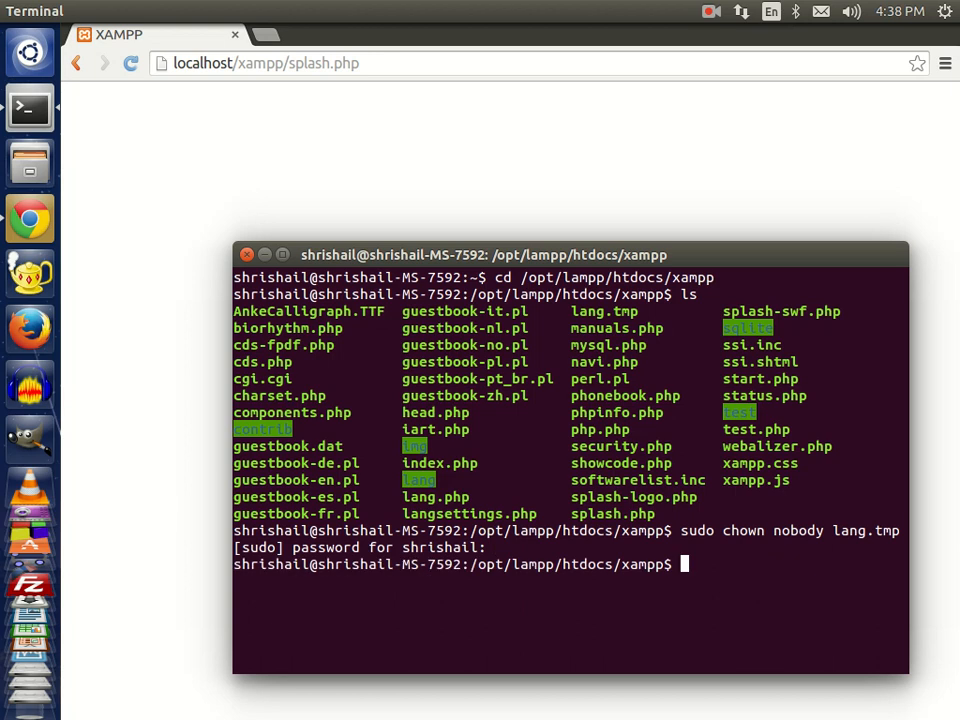
mouse_move(930, 332)
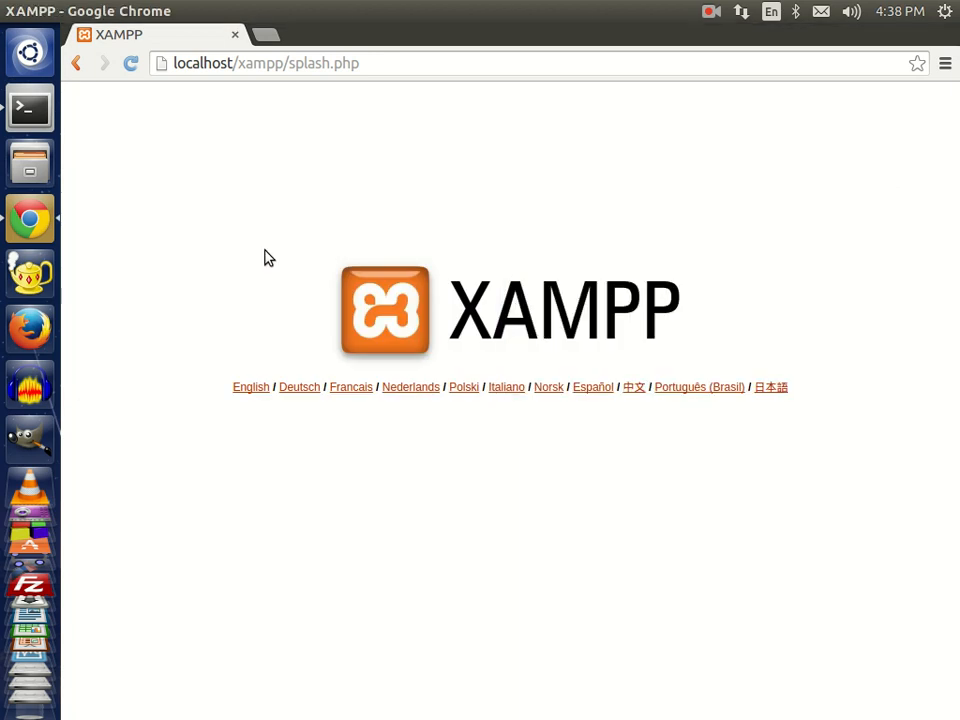
mouse_move(256, 471)
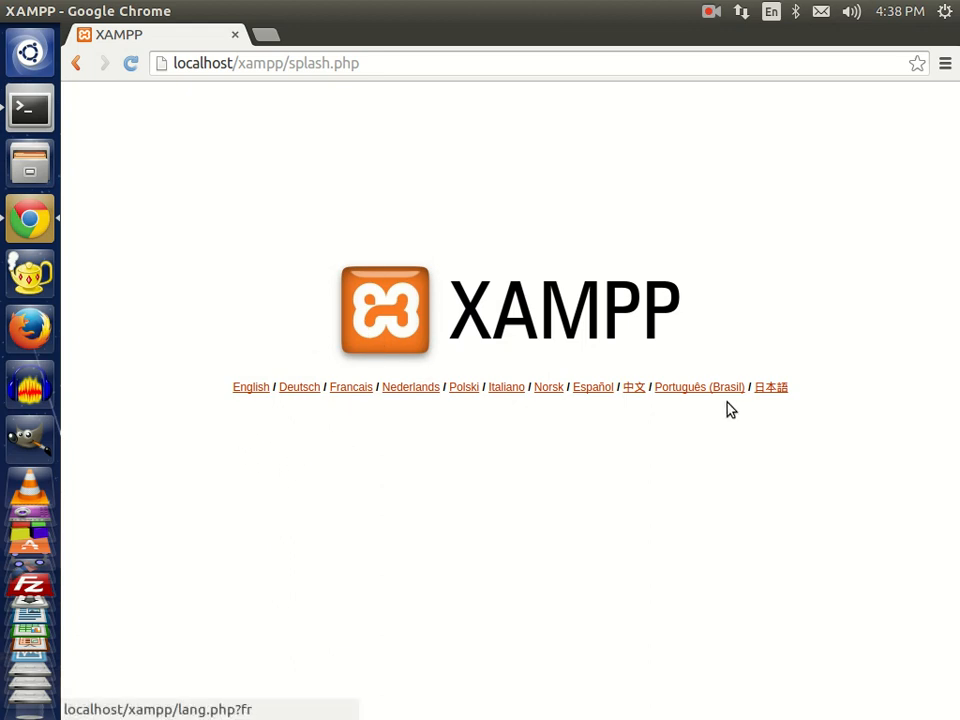
mouse_move(251, 390)
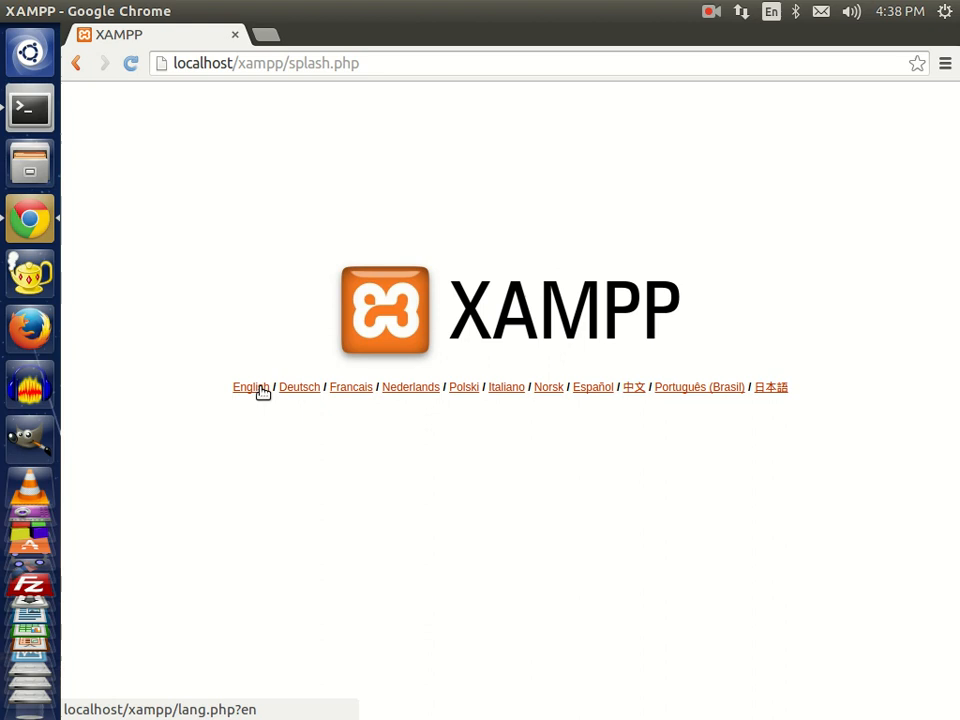
mouse_move(251, 393)
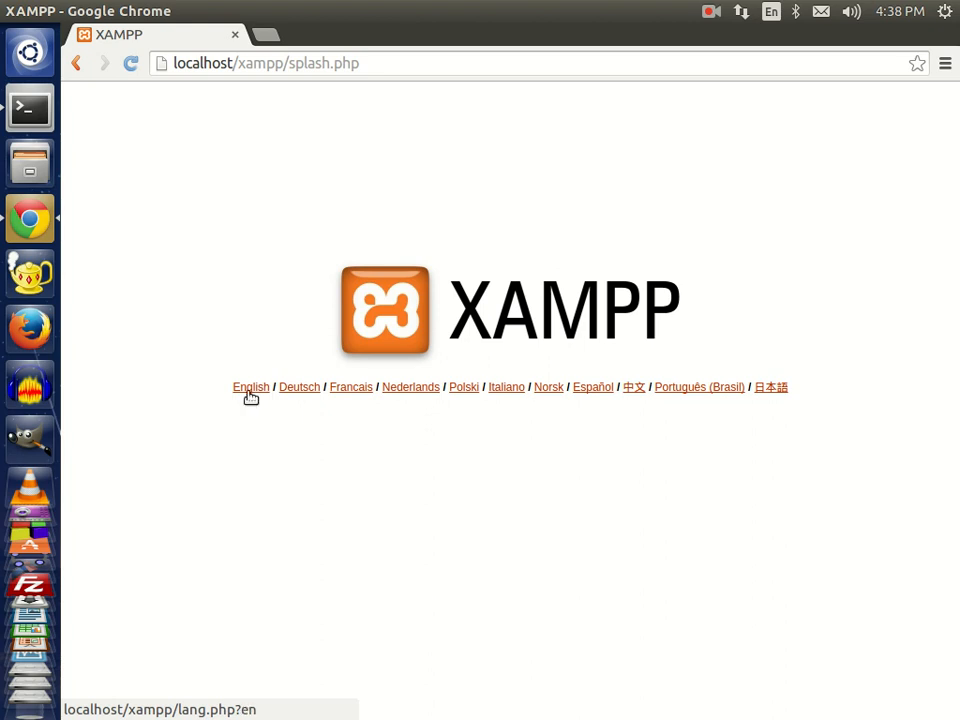
Step: Choose English on the localhost/xampp splash page in Chrome
click(250, 387)
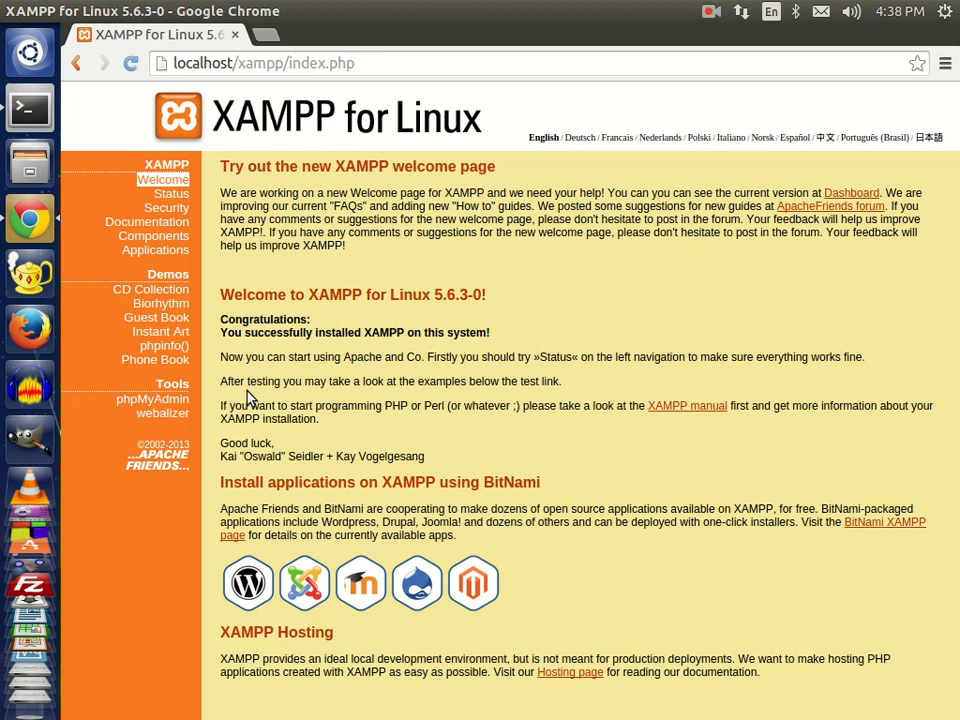
mouse_move(498, 251)
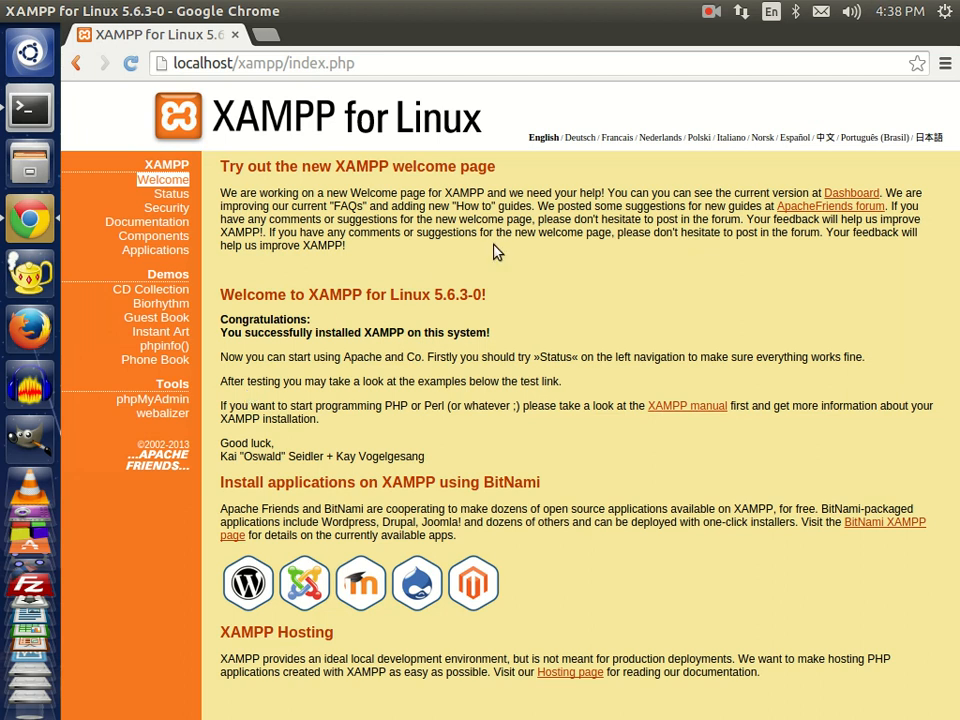